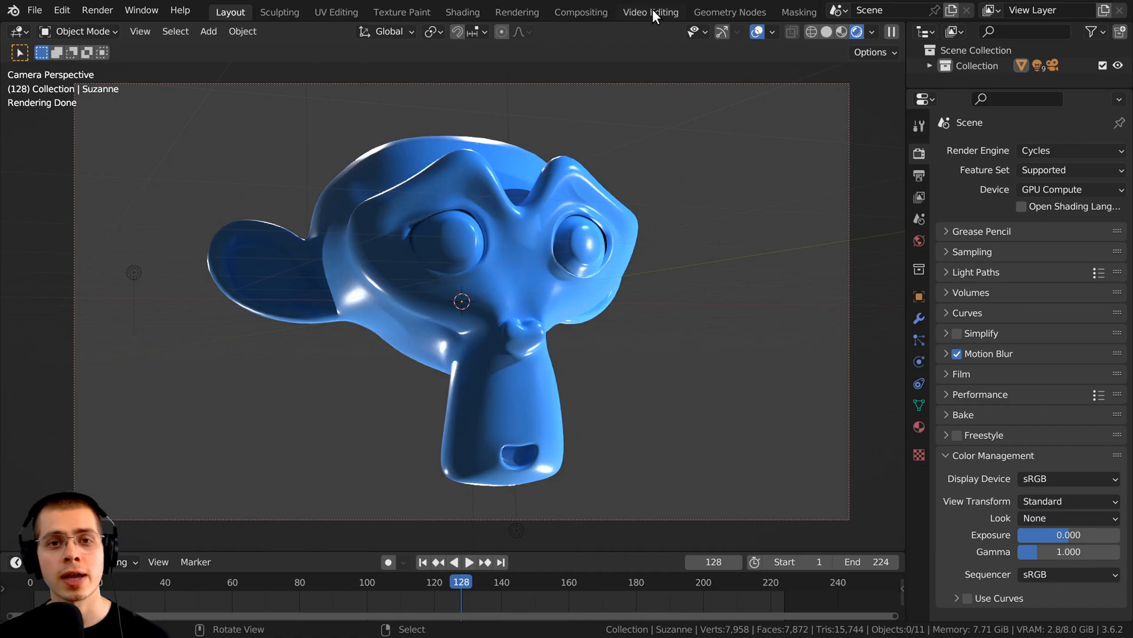
- Switch to the Video Editing workspace, then back to the Layout workspace
click(650, 12)
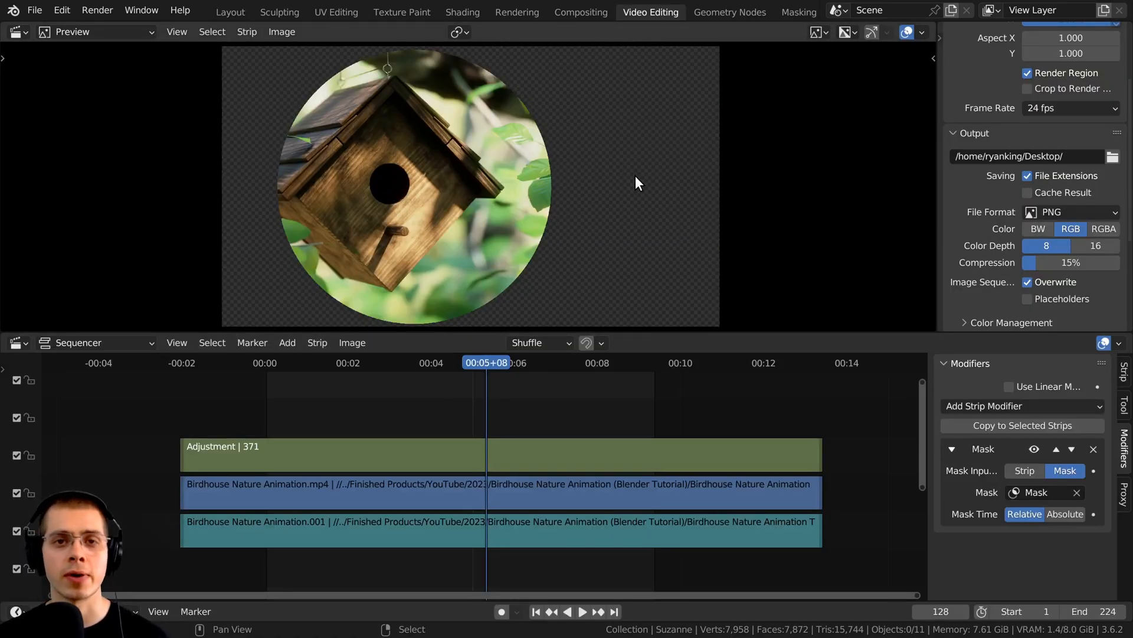
click(229, 12)
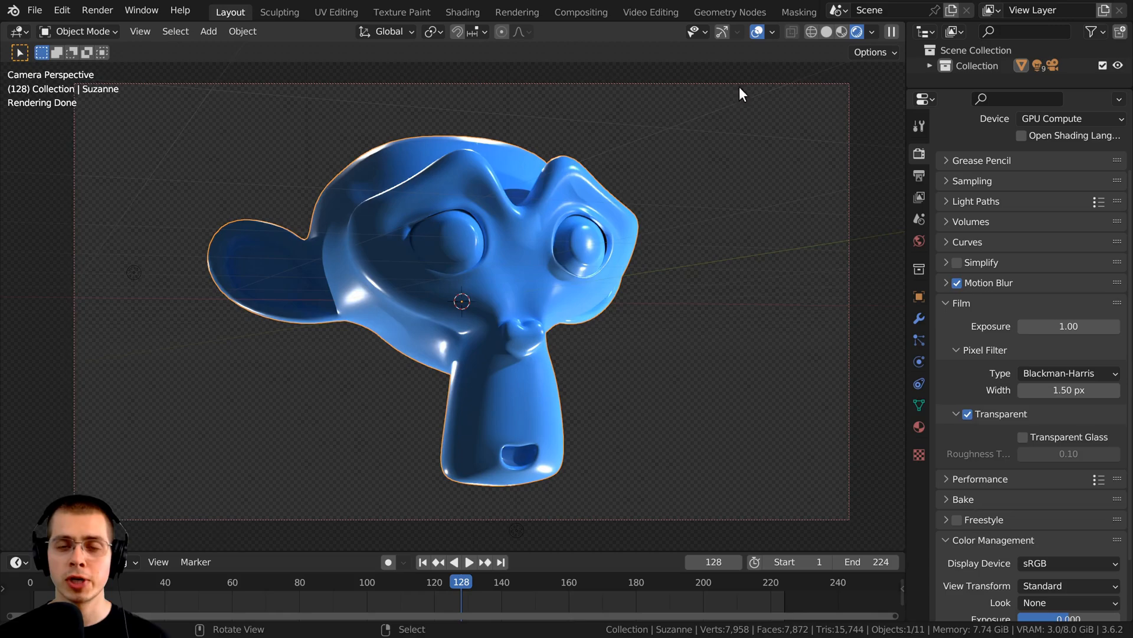
mouse_move(721, 159)
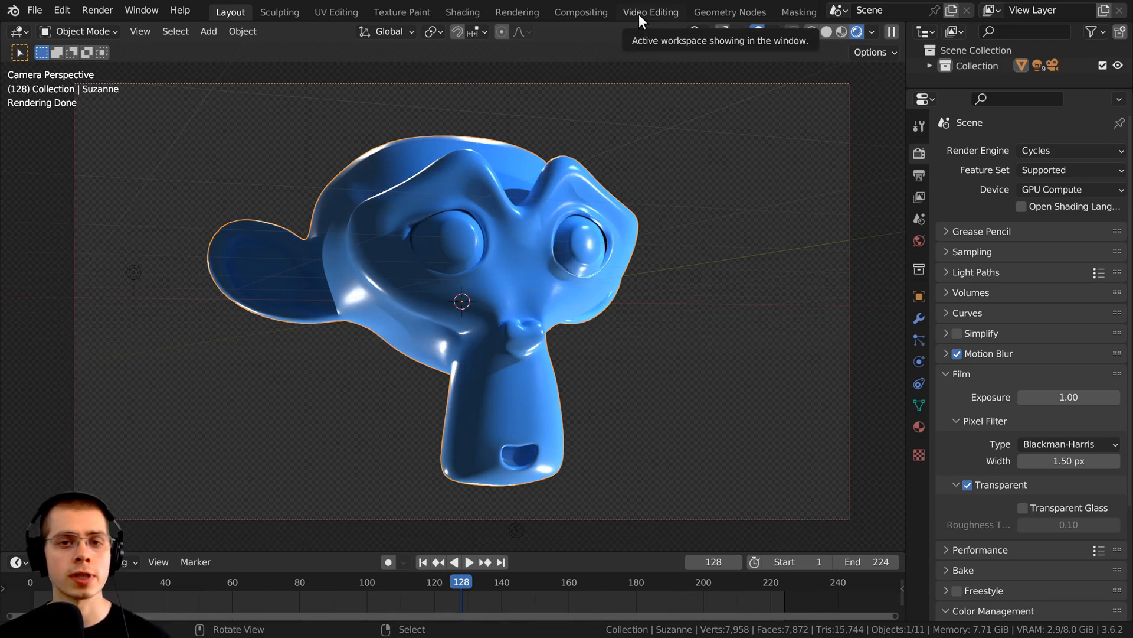
- Return to the Video Editing workspace holding the masked birdhouse edit
click(650, 12)
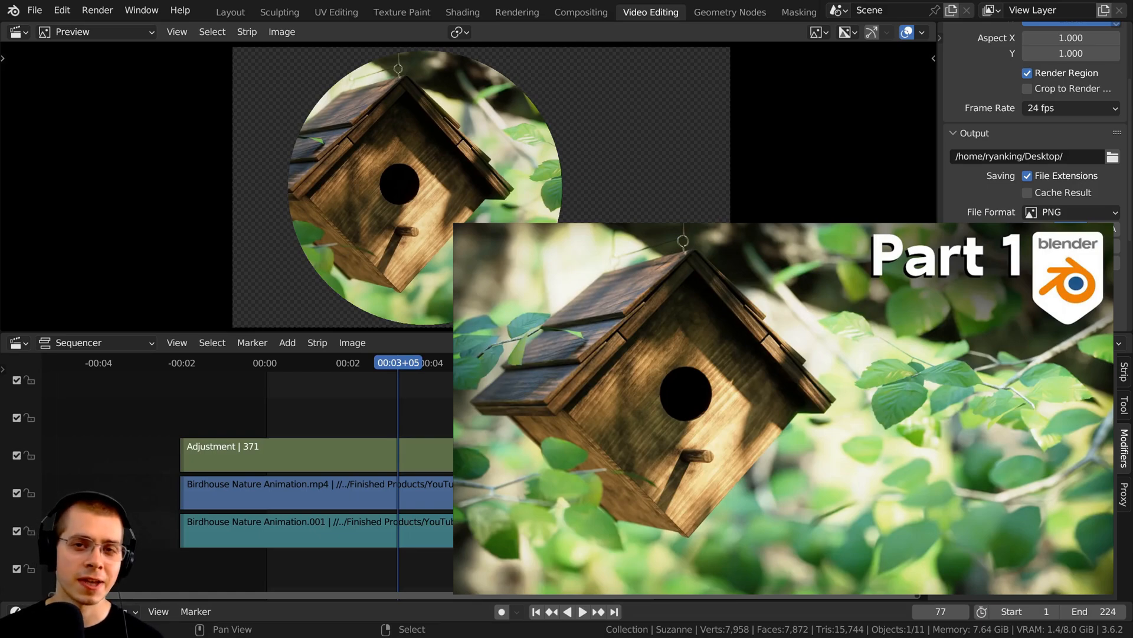
mouse_move(378, 37)
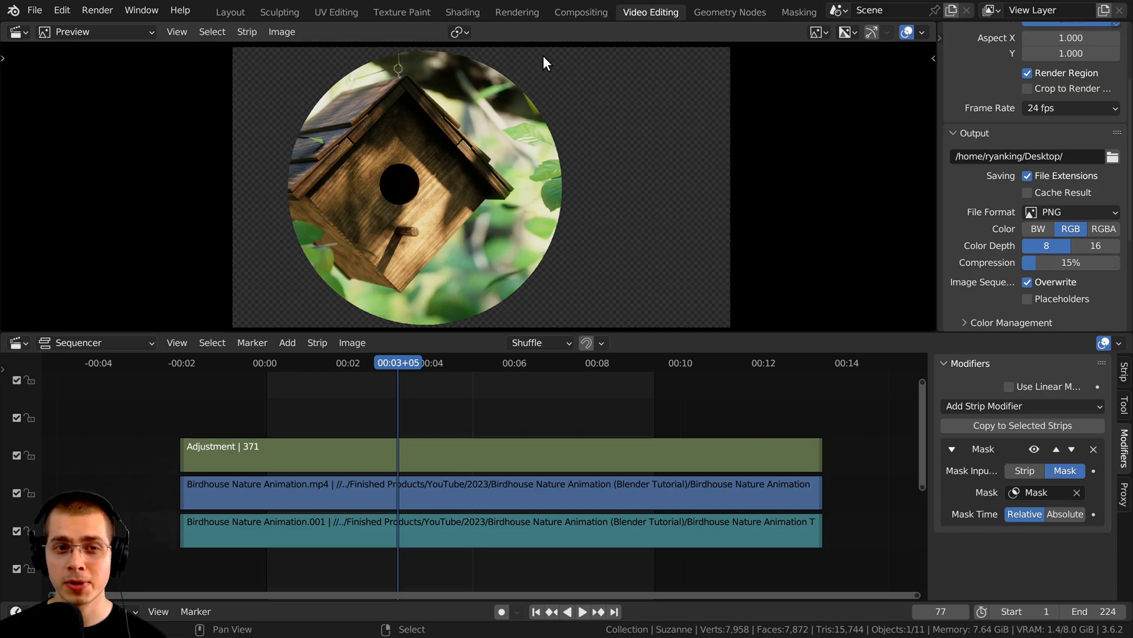
mouse_move(613, 255)
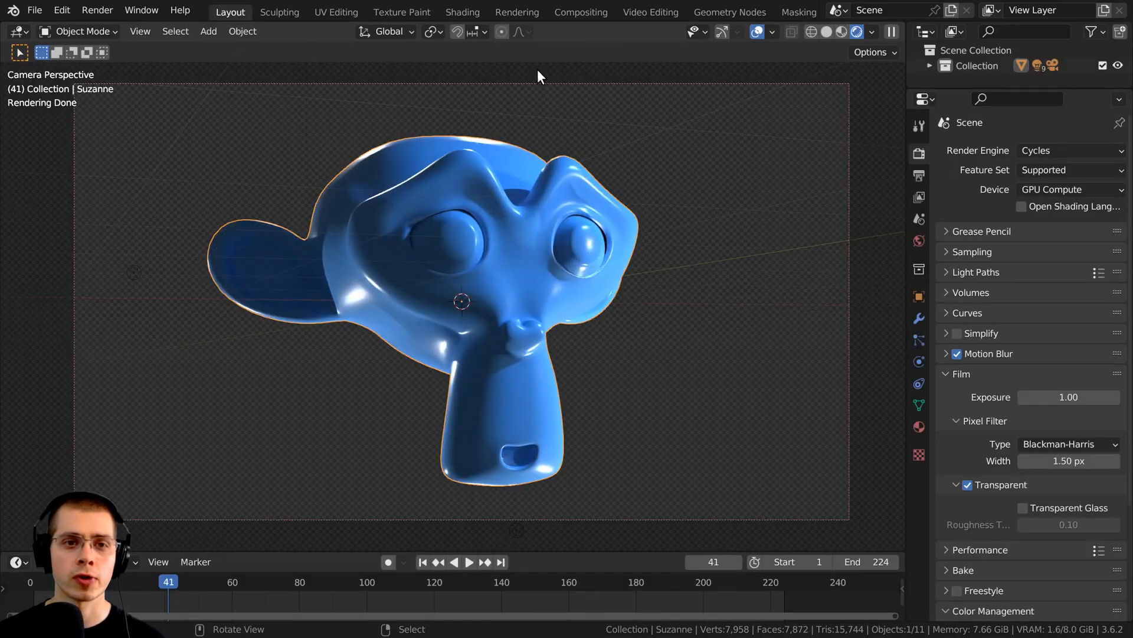
click(649, 12)
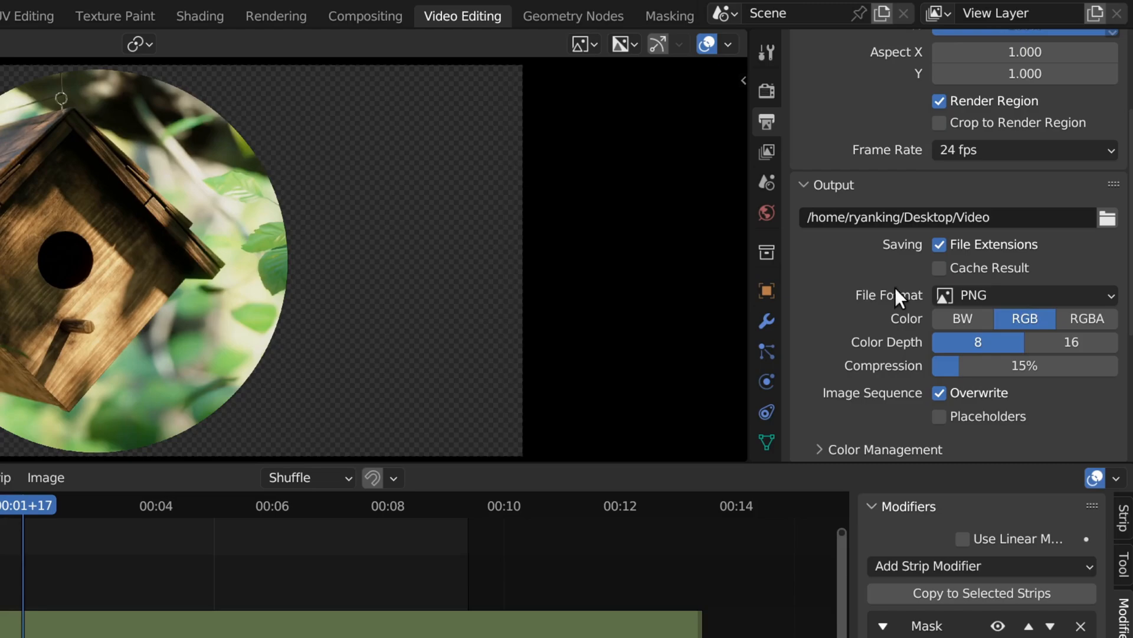
- Set the output file format to FFmpeg Video, trying BW before settling on RGB colour
click(1024, 295)
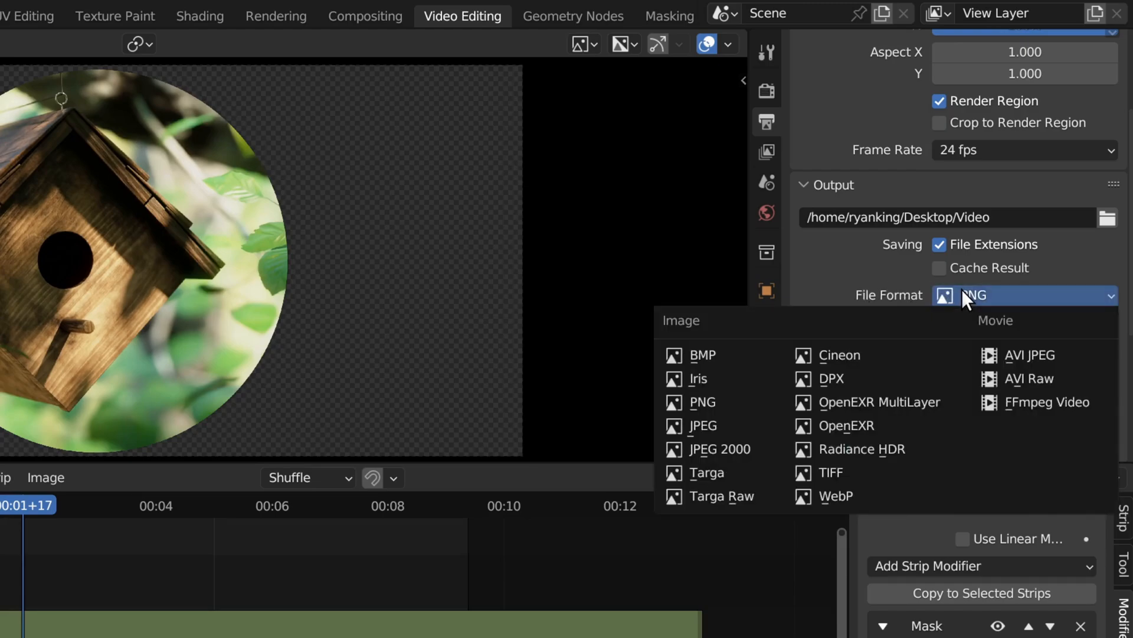
click(701, 402)
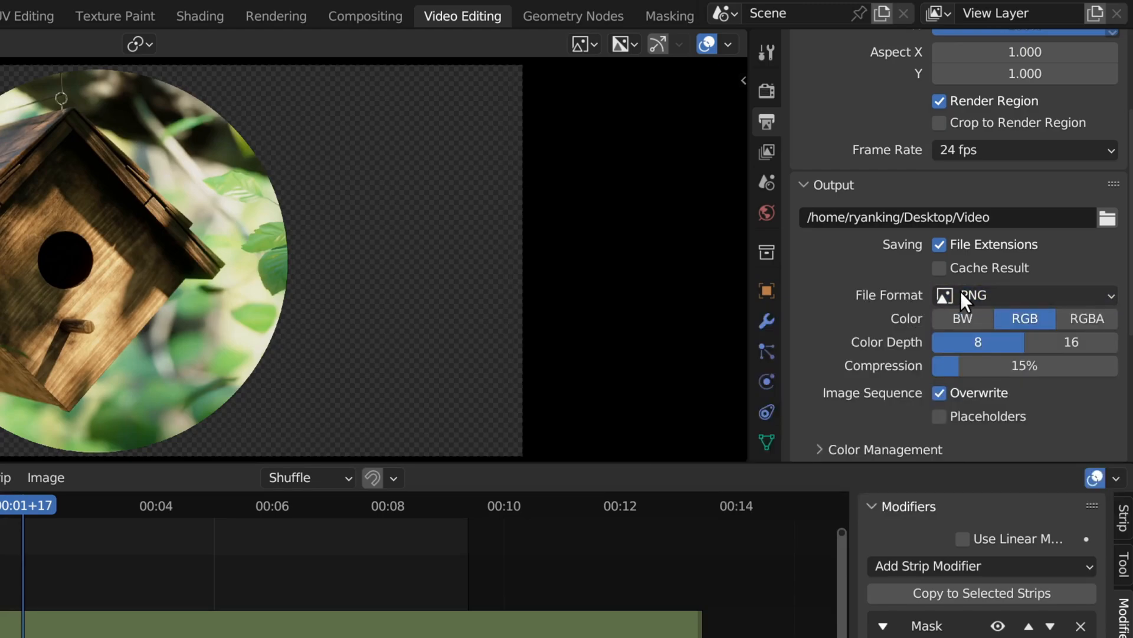
click(1024, 295)
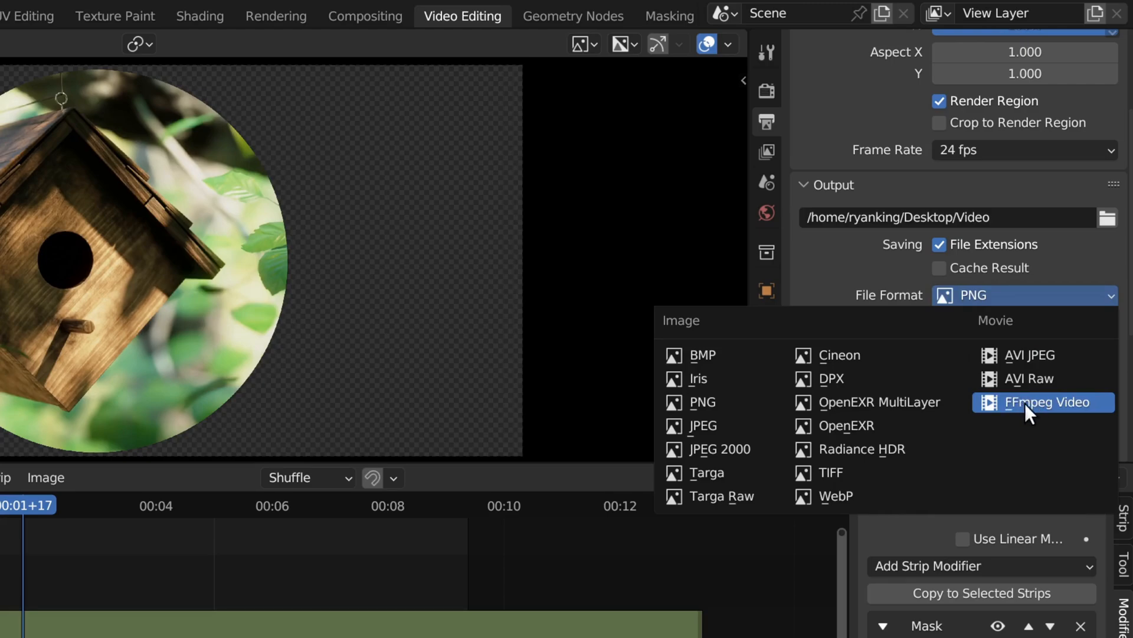
click(1048, 402)
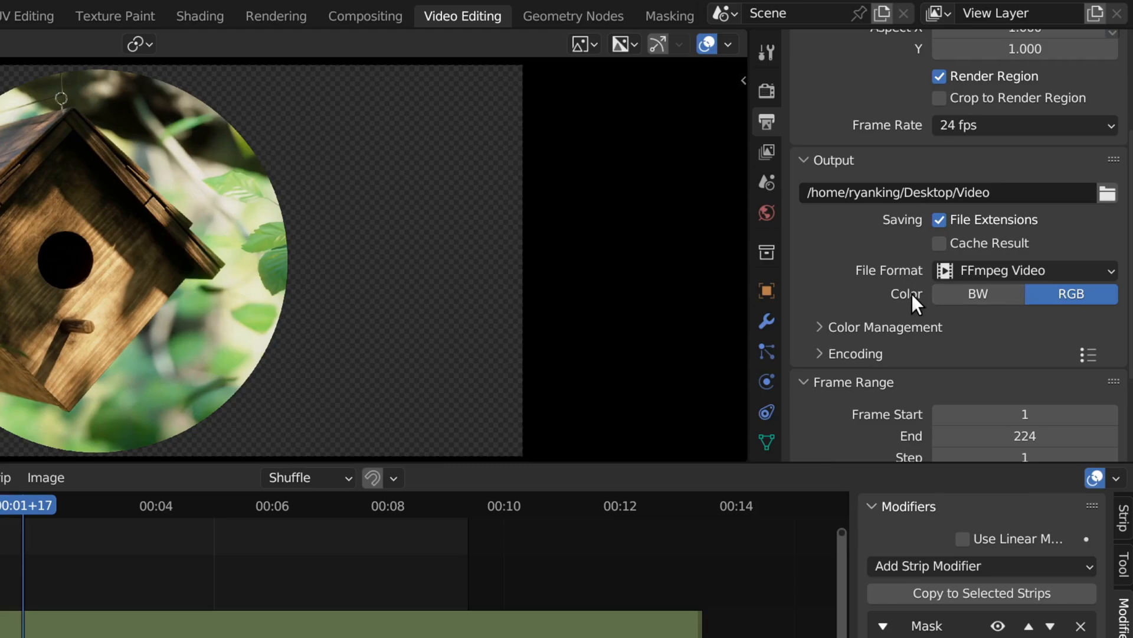
click(977, 294)
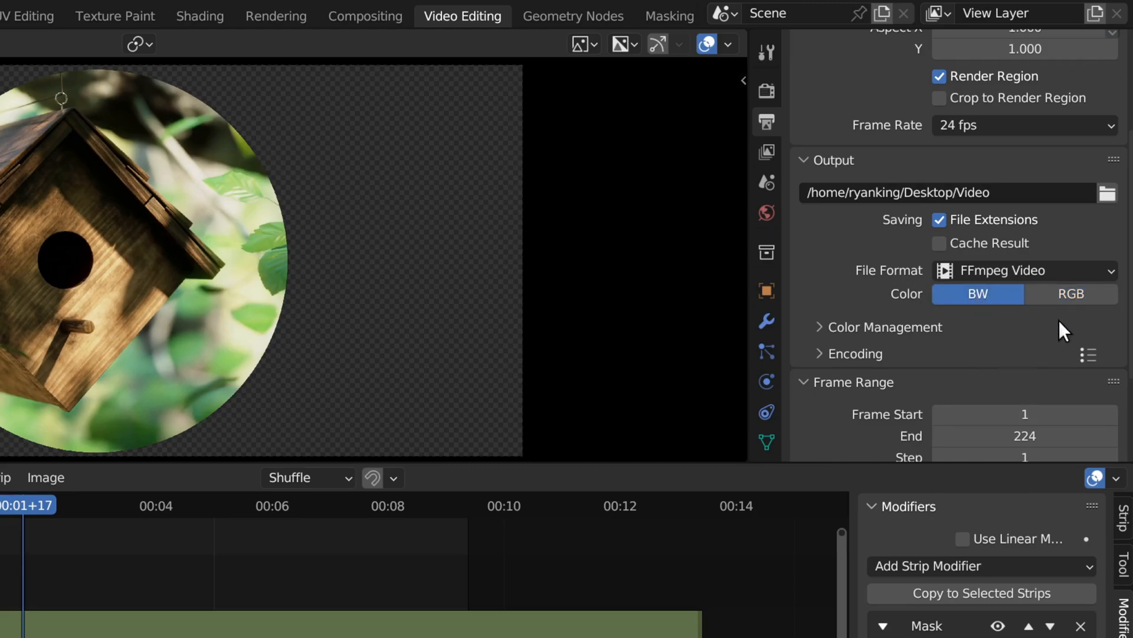
click(1072, 293)
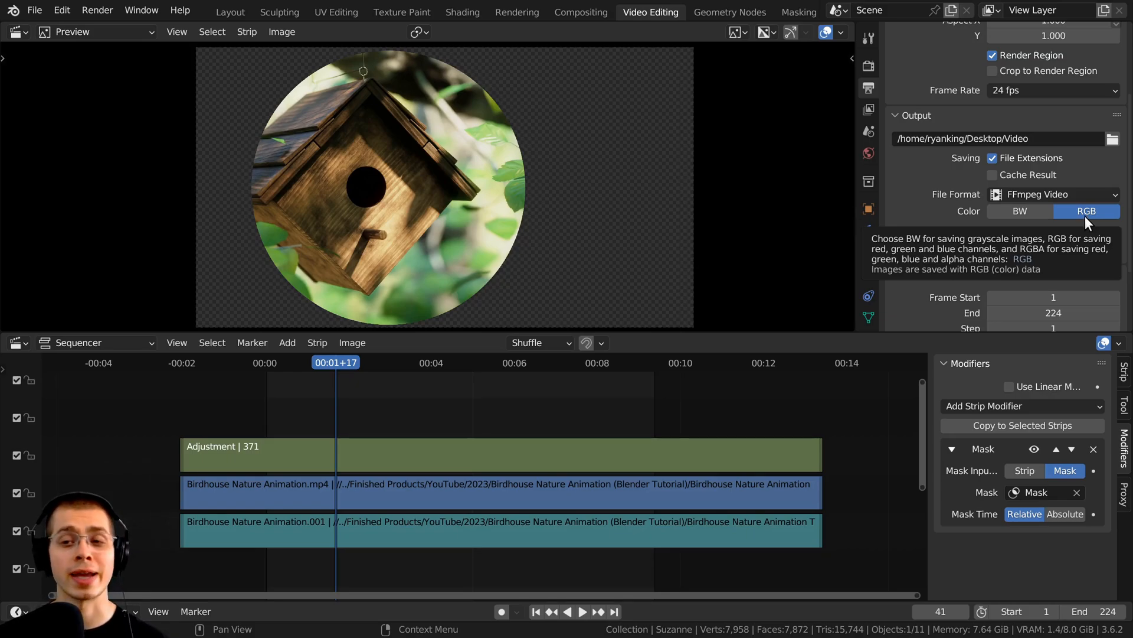
mouse_move(1092, 230)
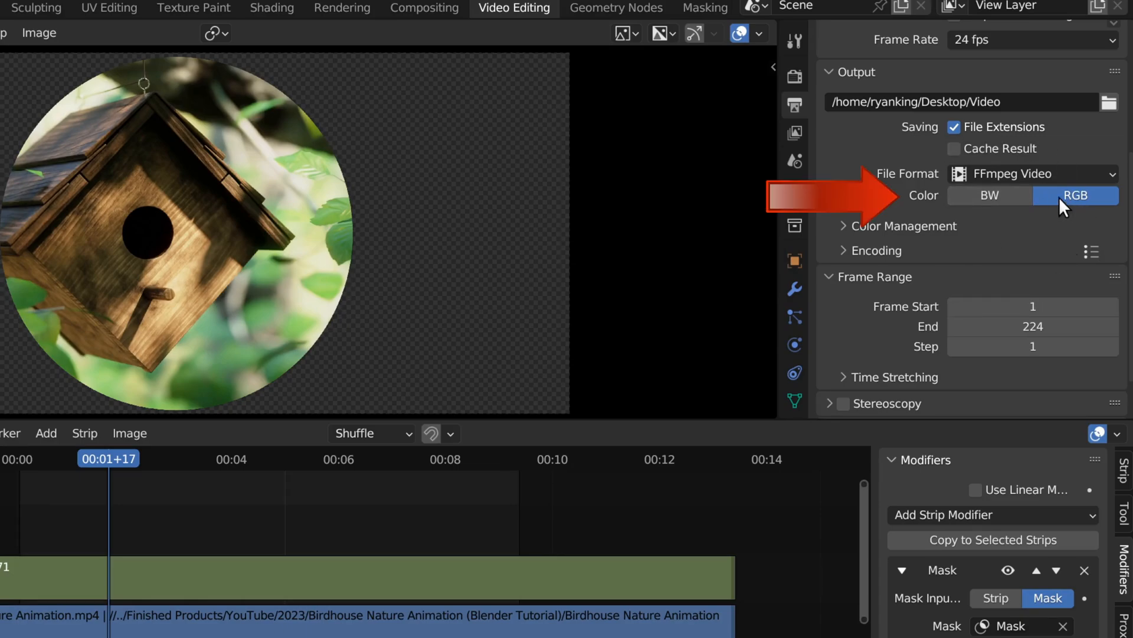
mouse_move(1100, 200)
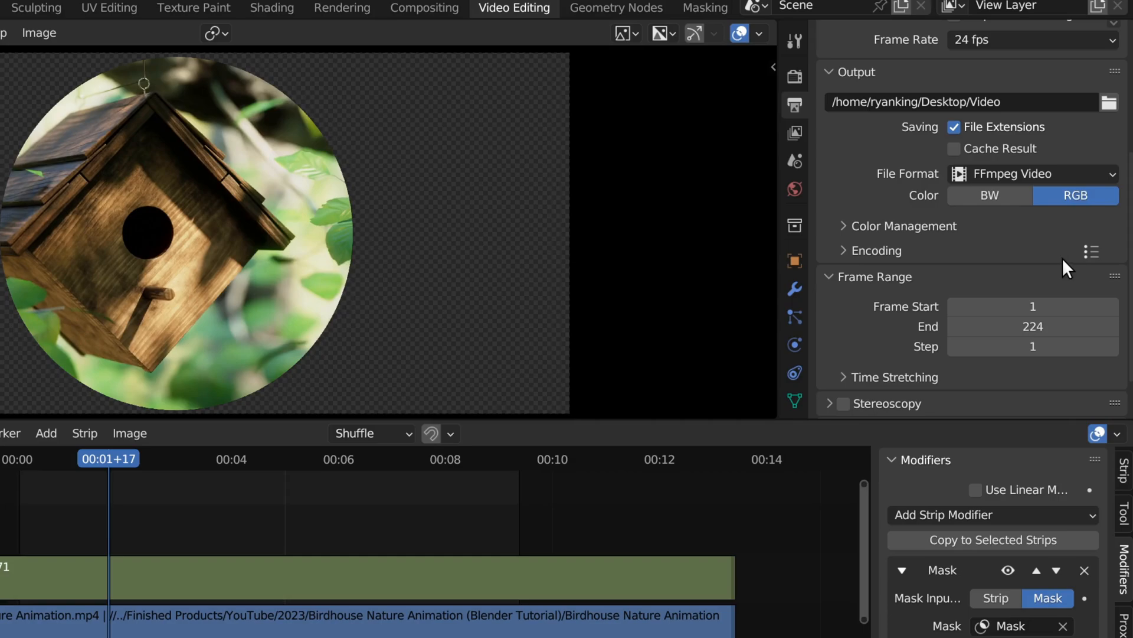
mouse_move(470, 62)
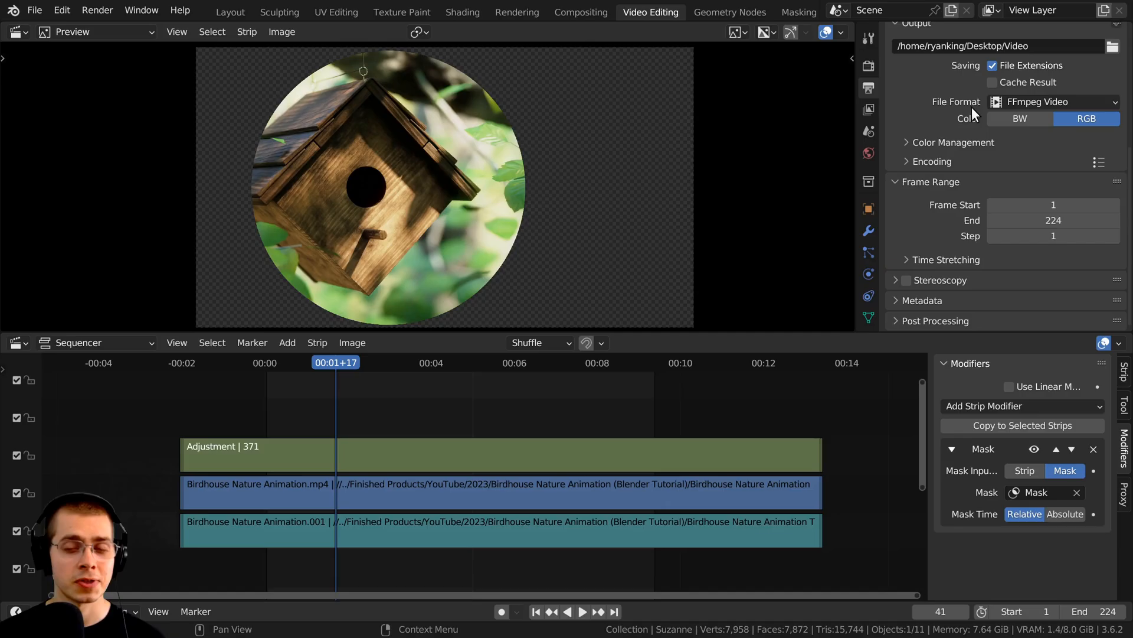
- Choose QuickTime container and QT rle / QT Animation codec, cycling colour through BW and RGB to RGBA
click(933, 161)
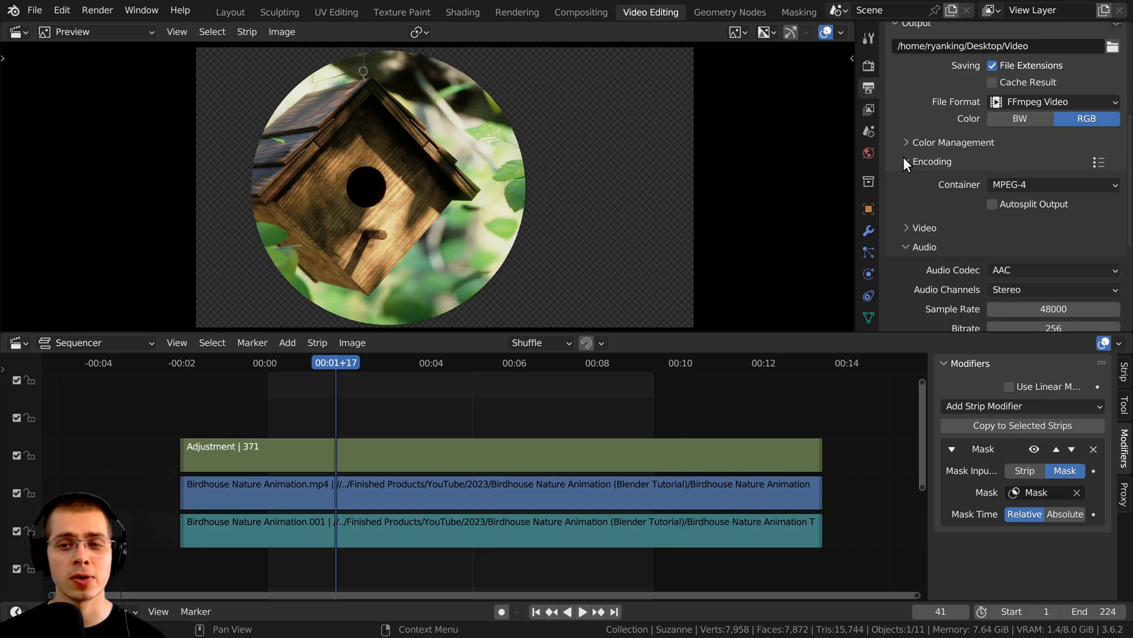
click(1053, 184)
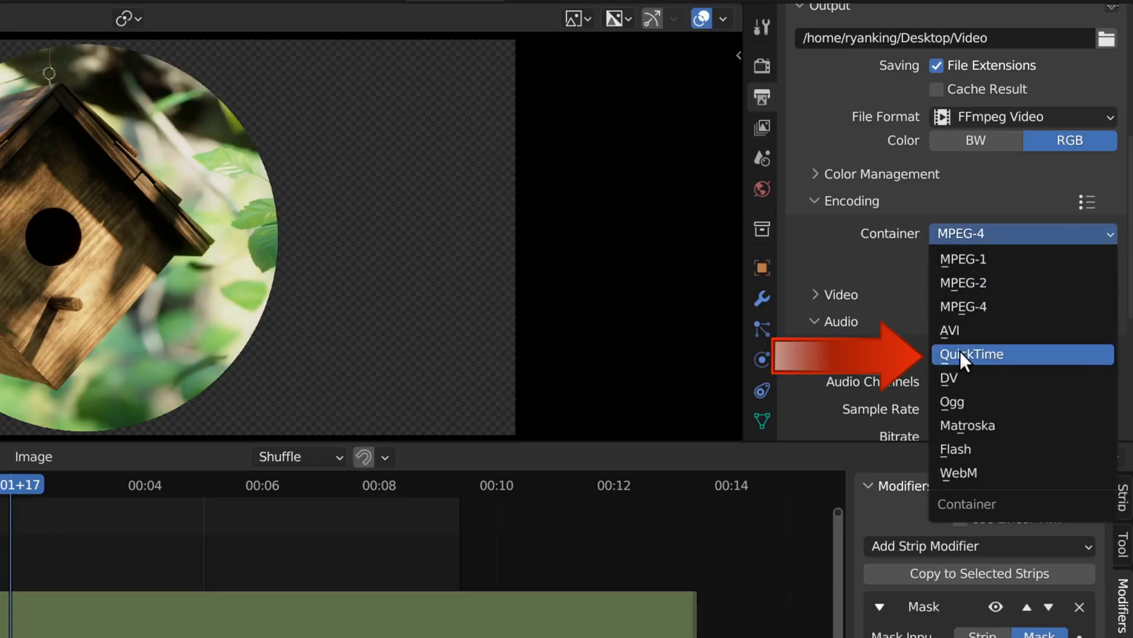
click(971, 355)
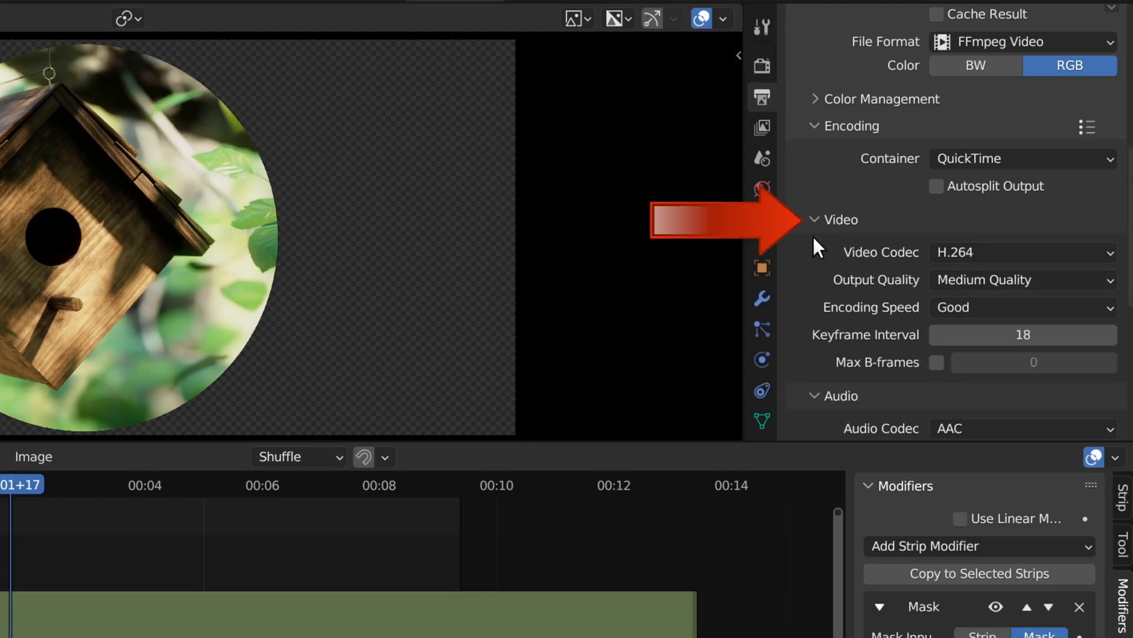
click(1021, 252)
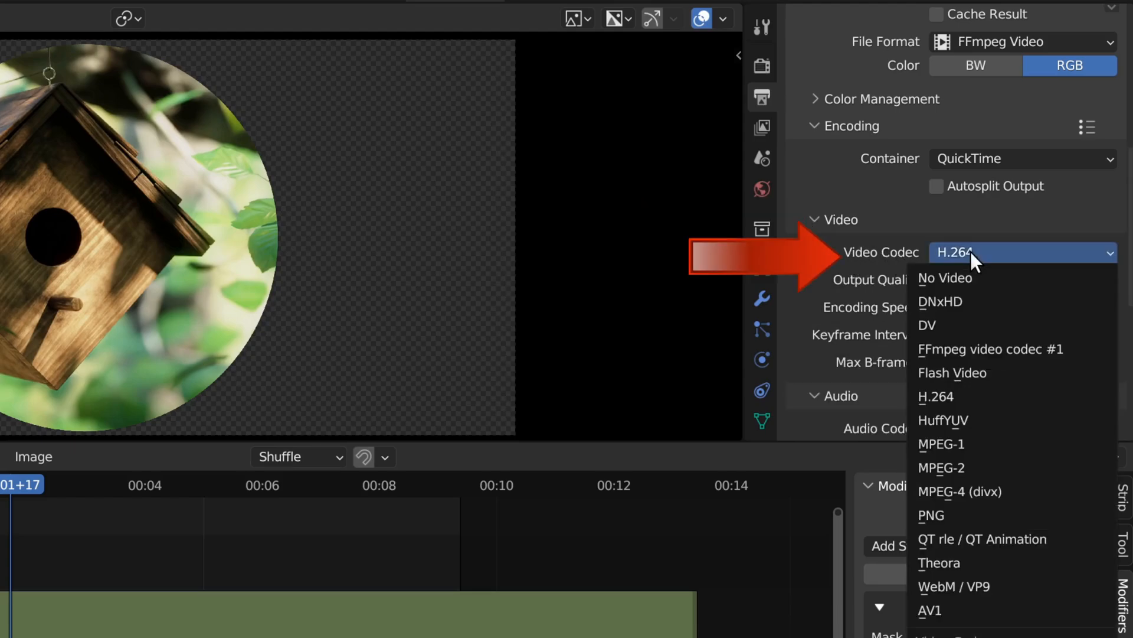
mouse_move(978, 278)
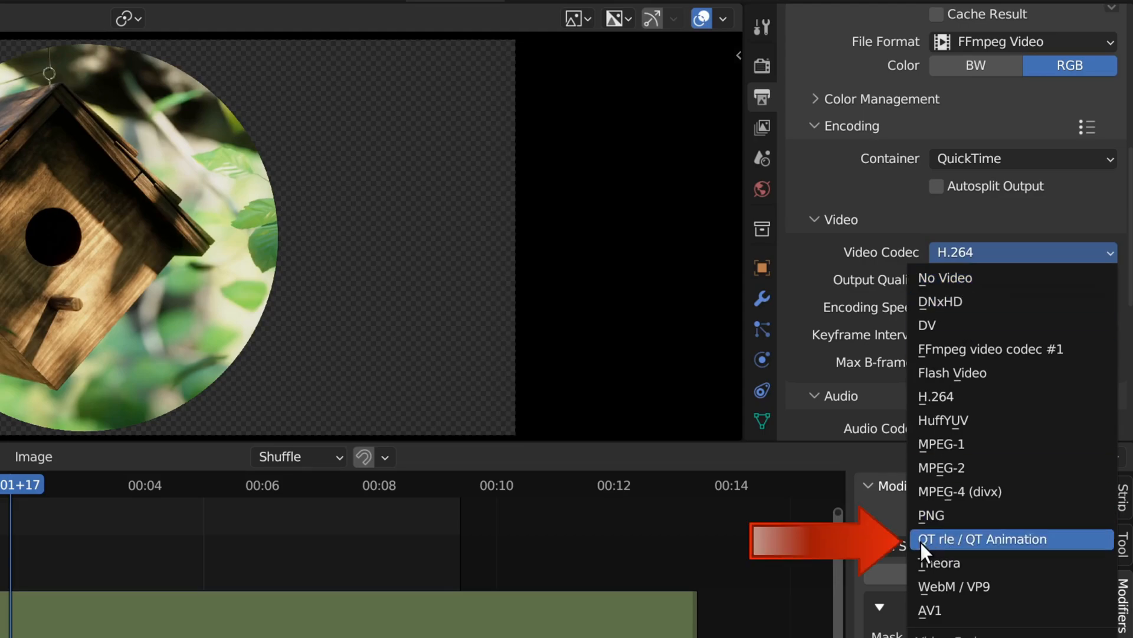
mouse_move(946, 553)
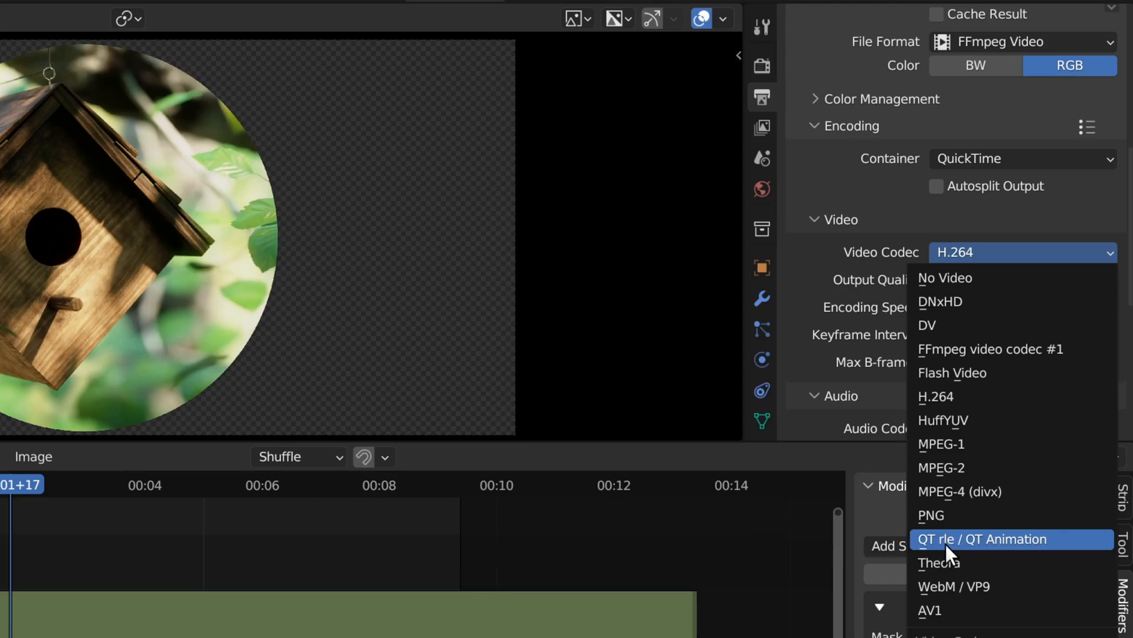
click(983, 538)
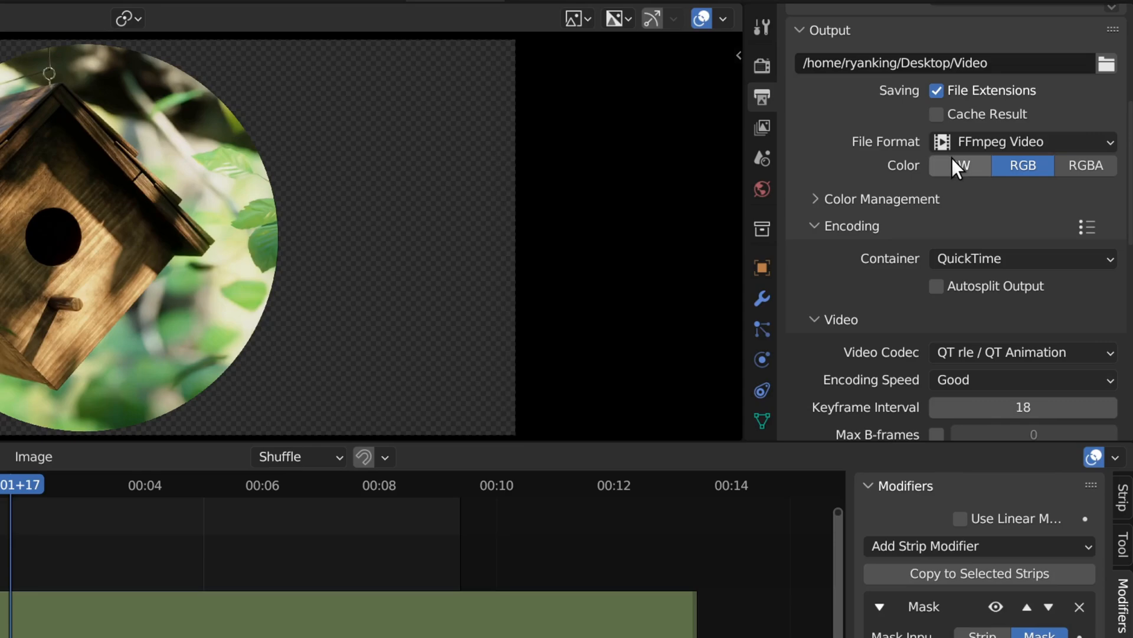
click(960, 164)
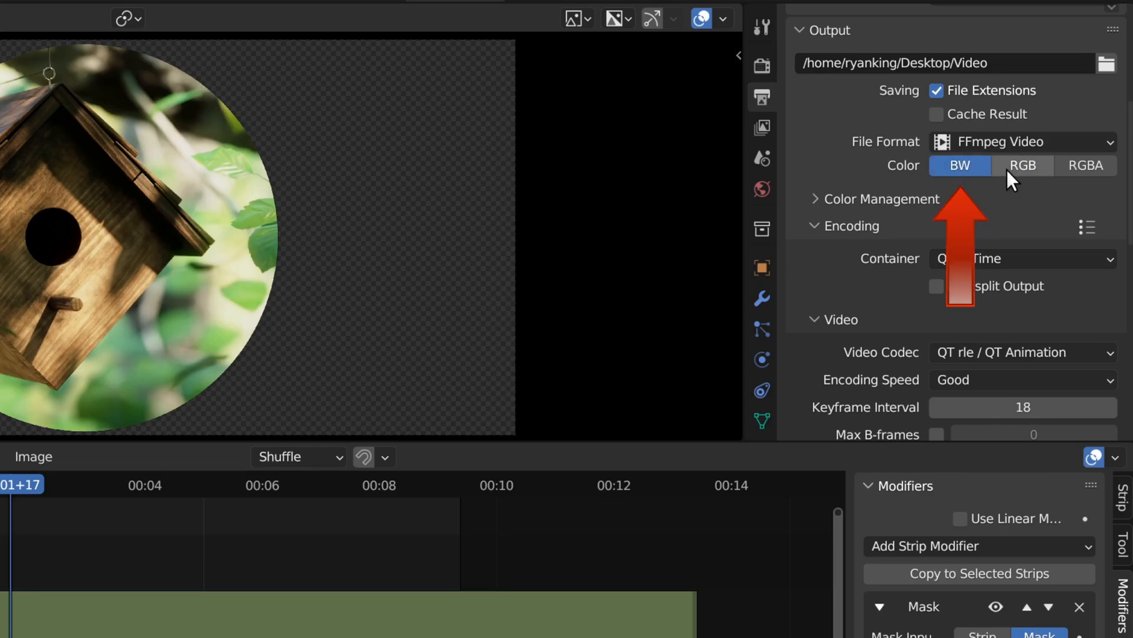
click(1022, 165)
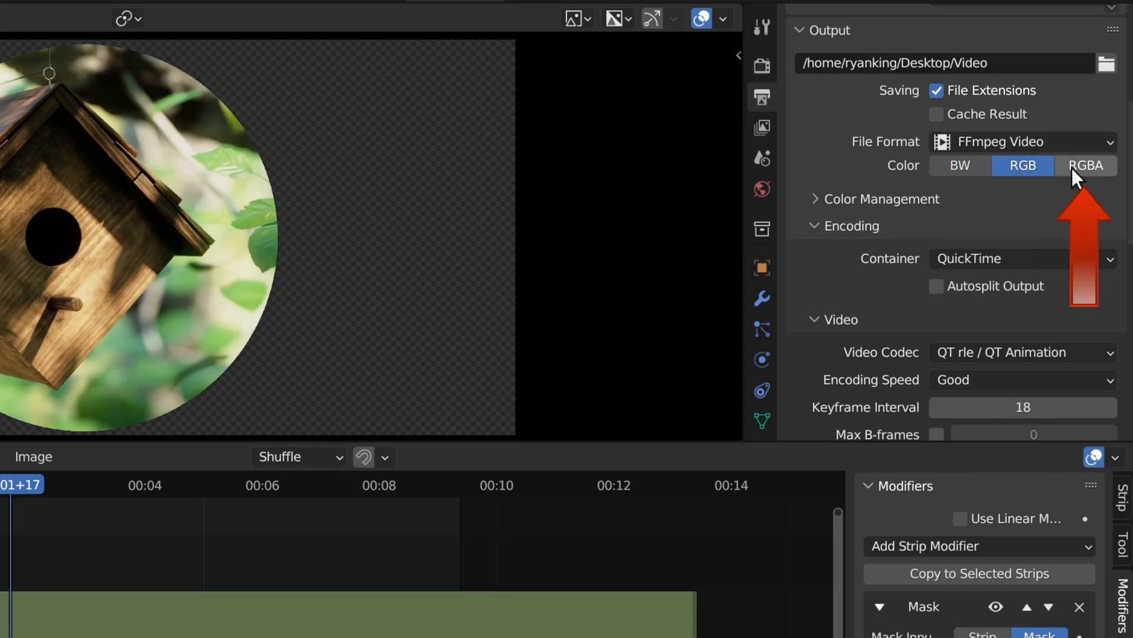
click(1084, 165)
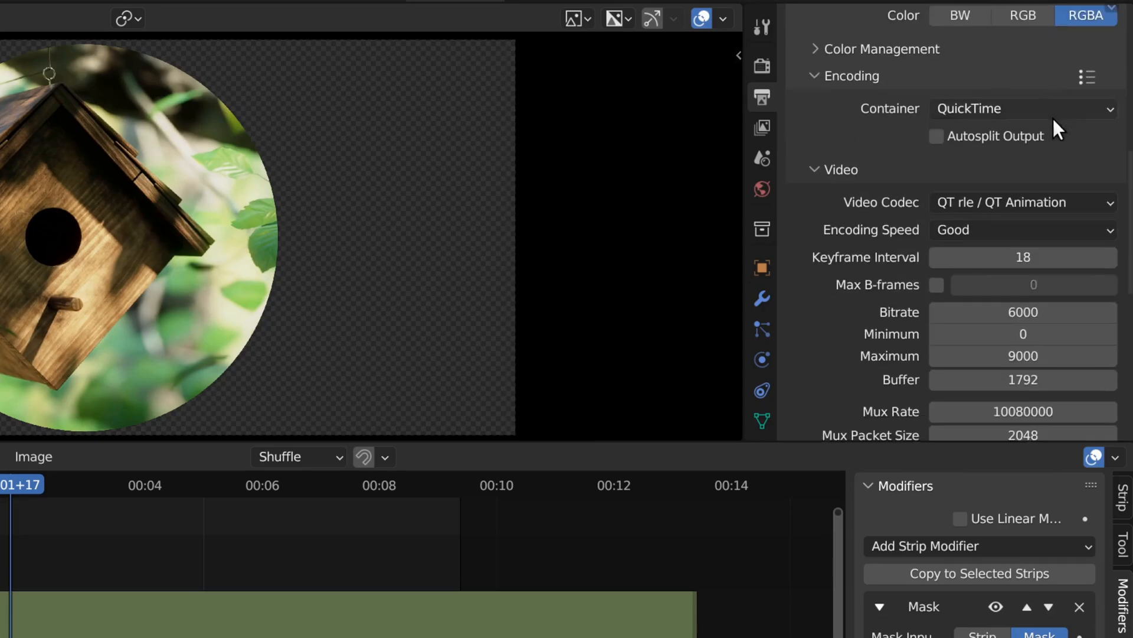
scroll(down, 3)
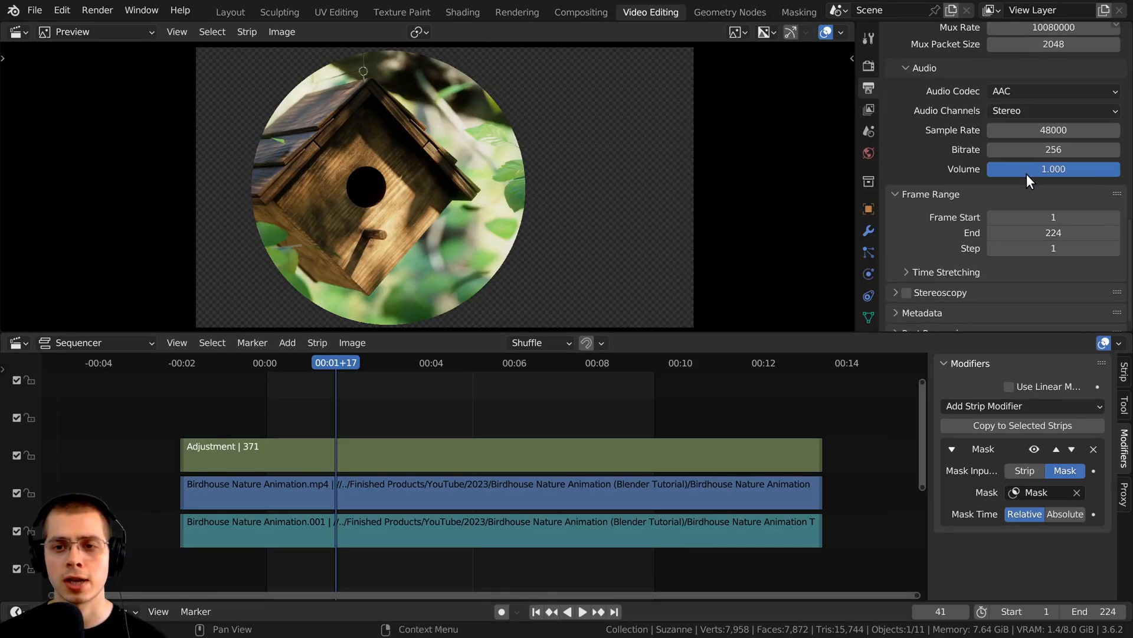
click(1052, 144)
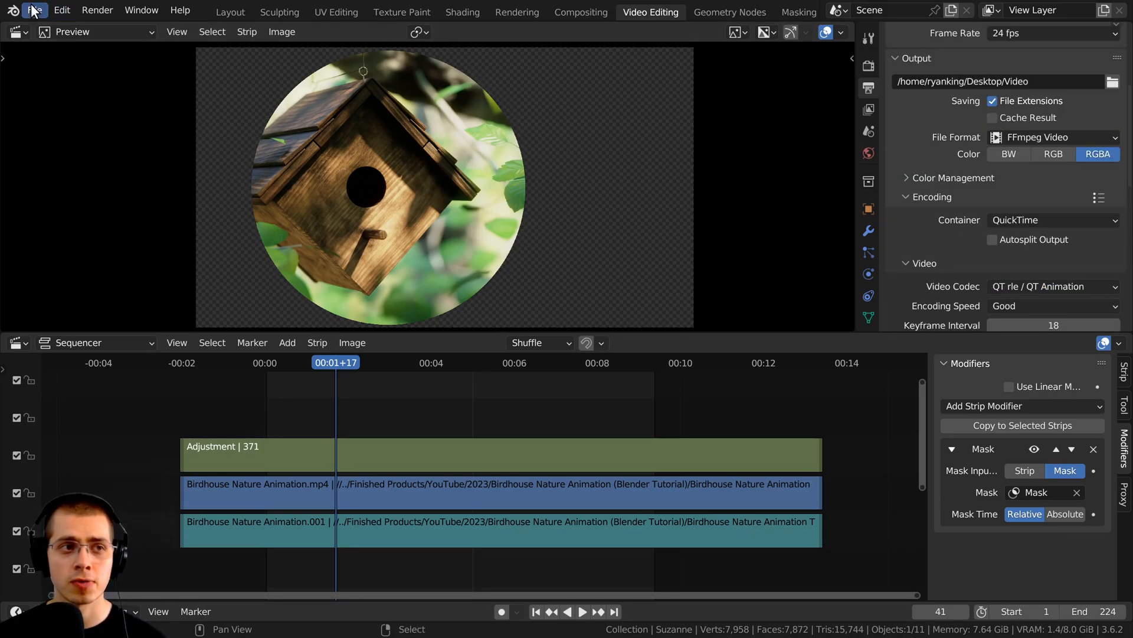
- Save the project with Ctrl+S and run Render Animation
key(ctrl+s)
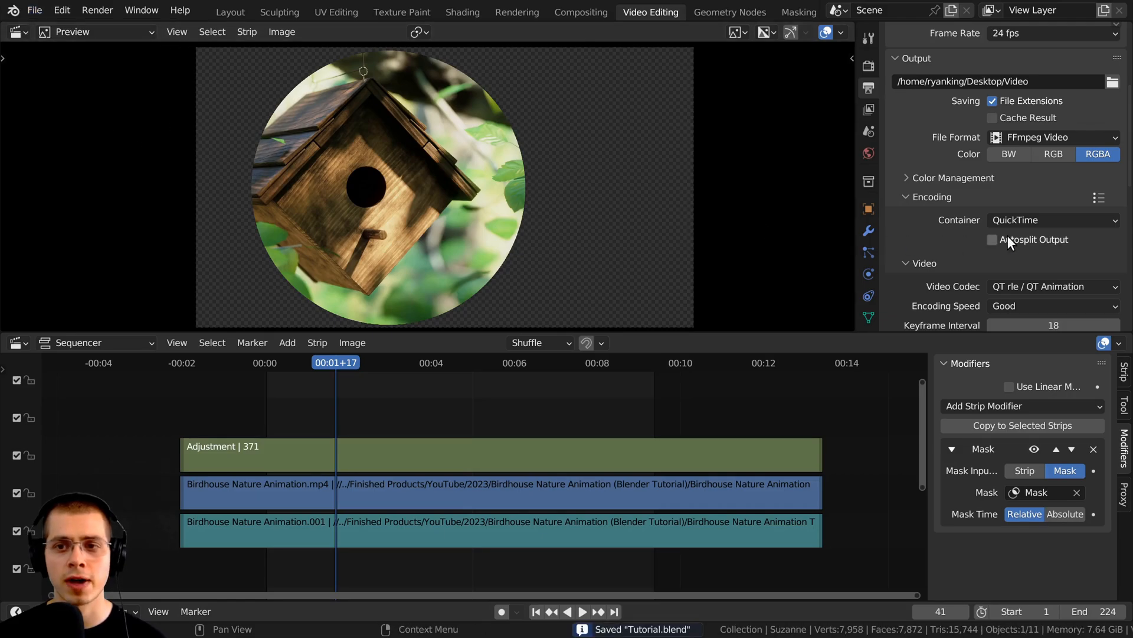
click(97, 10)
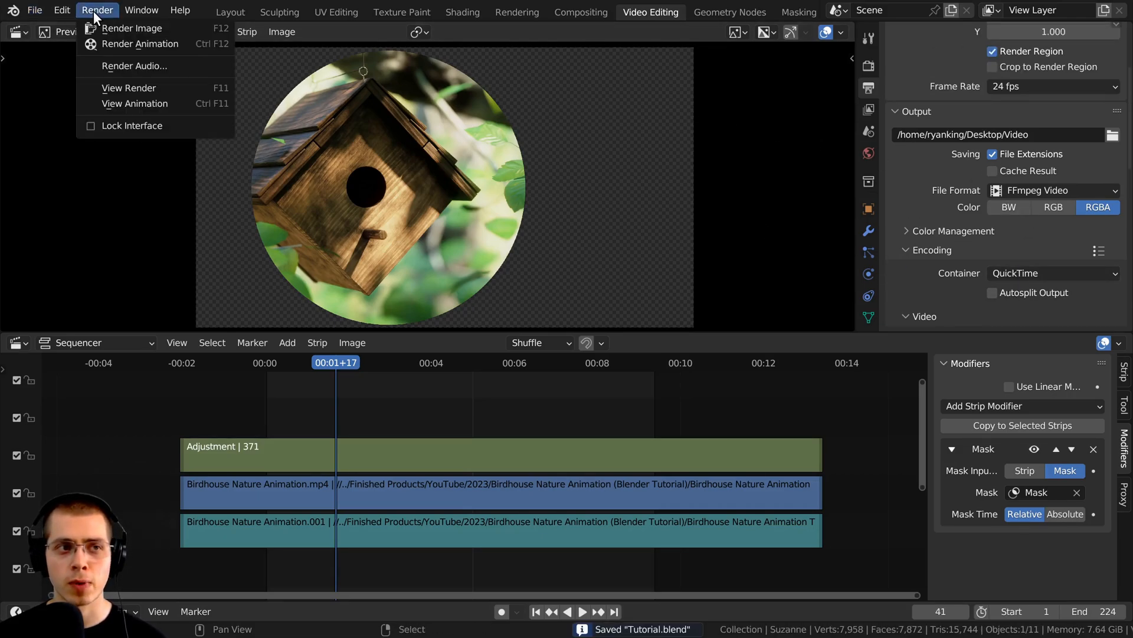
mouse_move(168, 43)
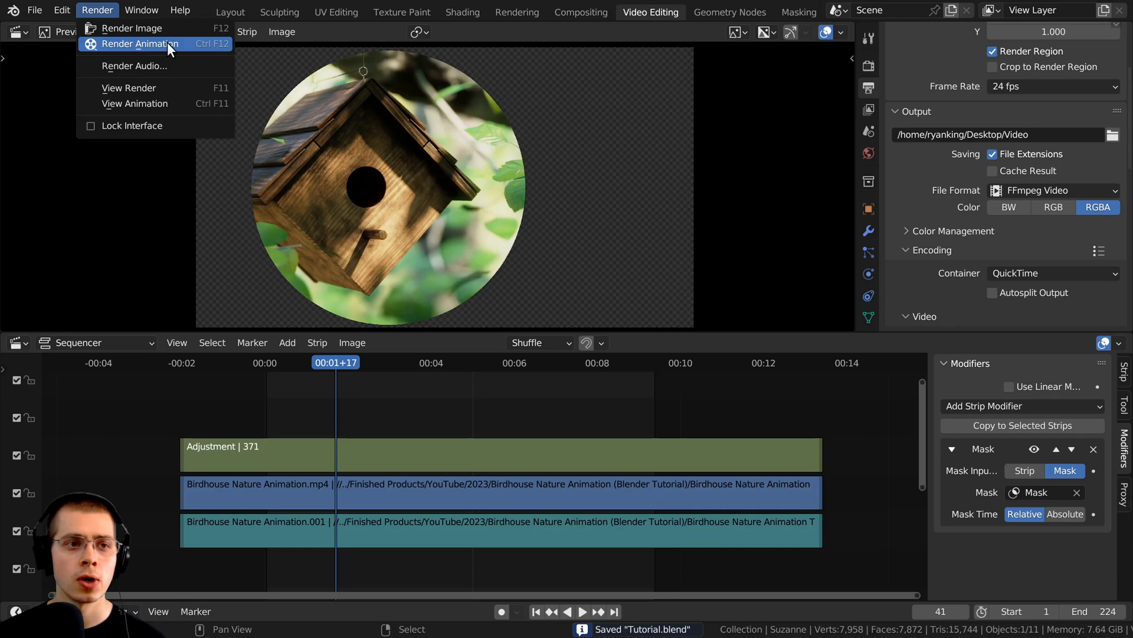
click(144, 43)
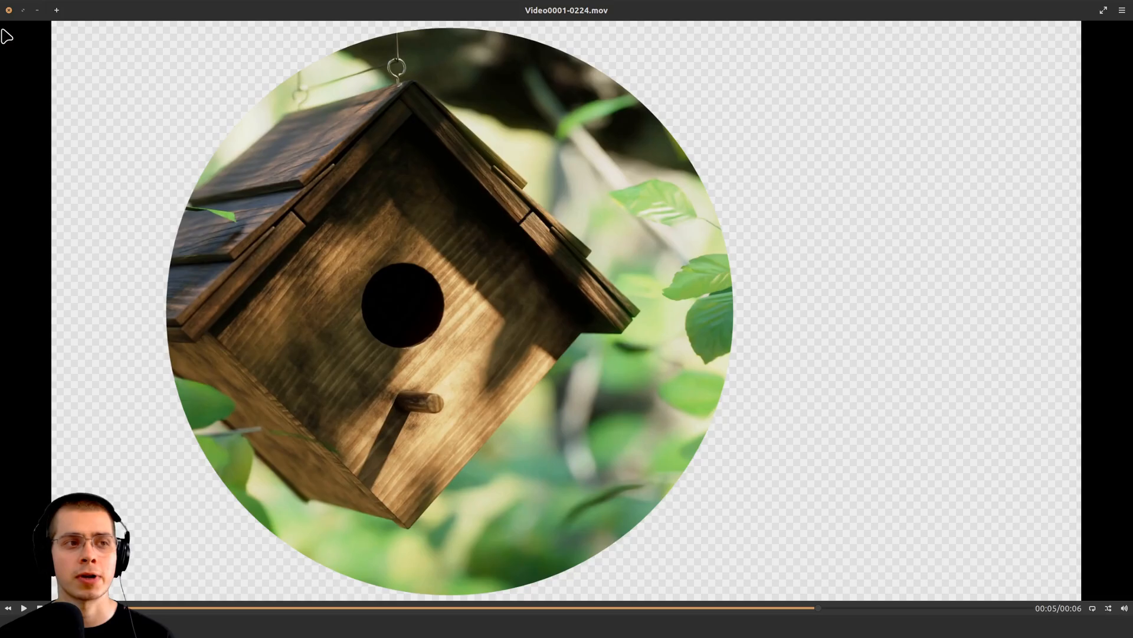
- View the re-imported Video0001-0224.mov strips showing the birdhouse over transparency
click(650, 24)
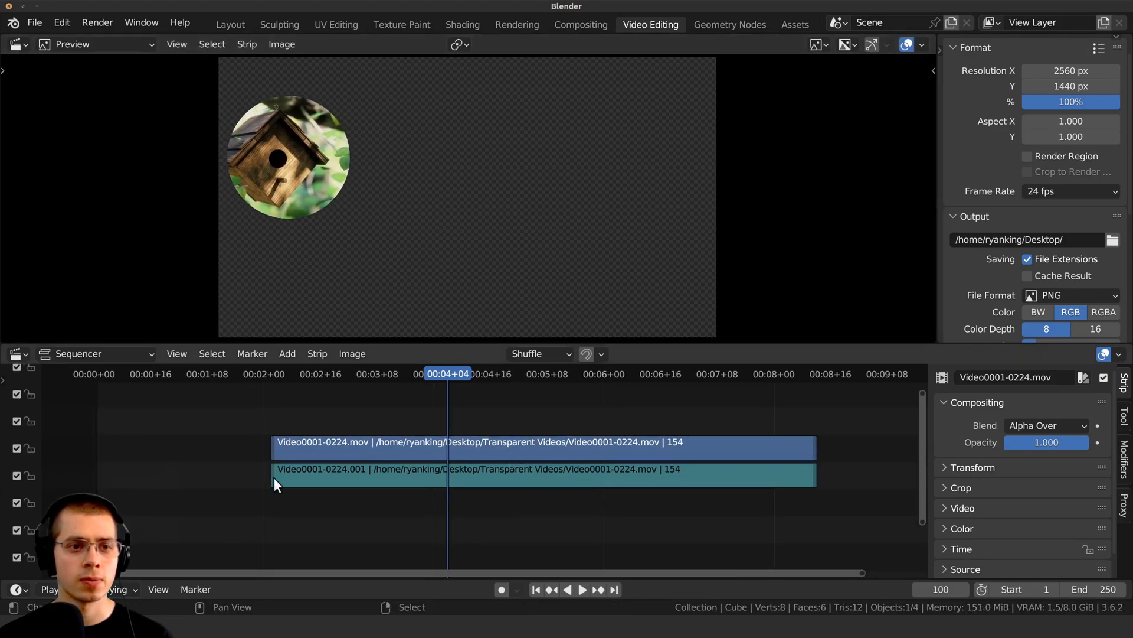
- Add a Color strip beneath the imported .mov strips
click(287, 354)
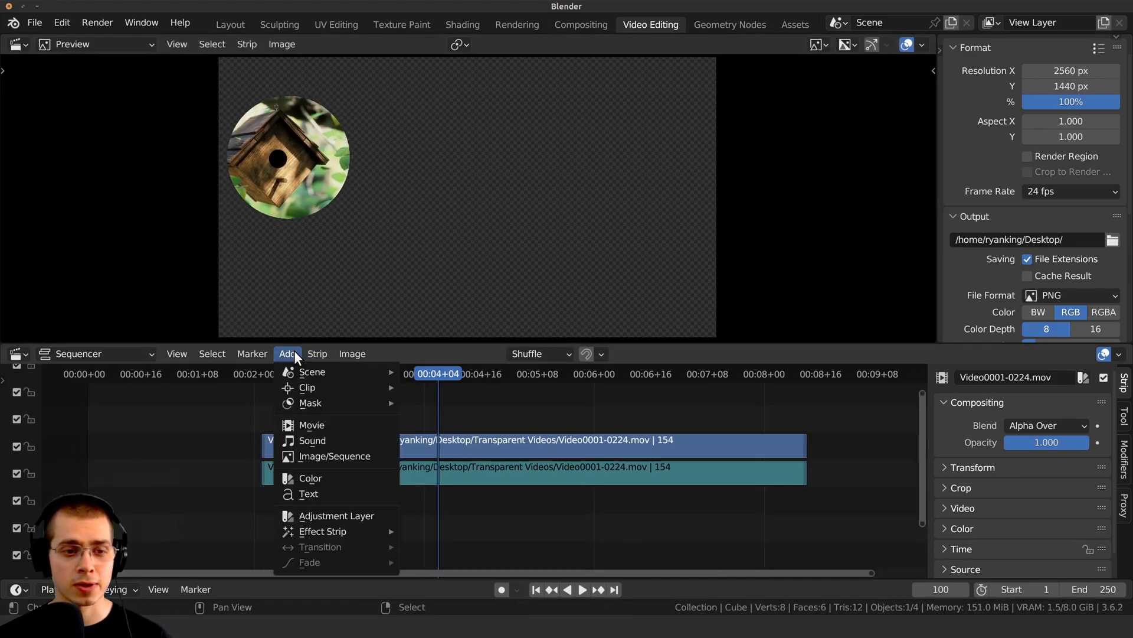
click(310, 477)
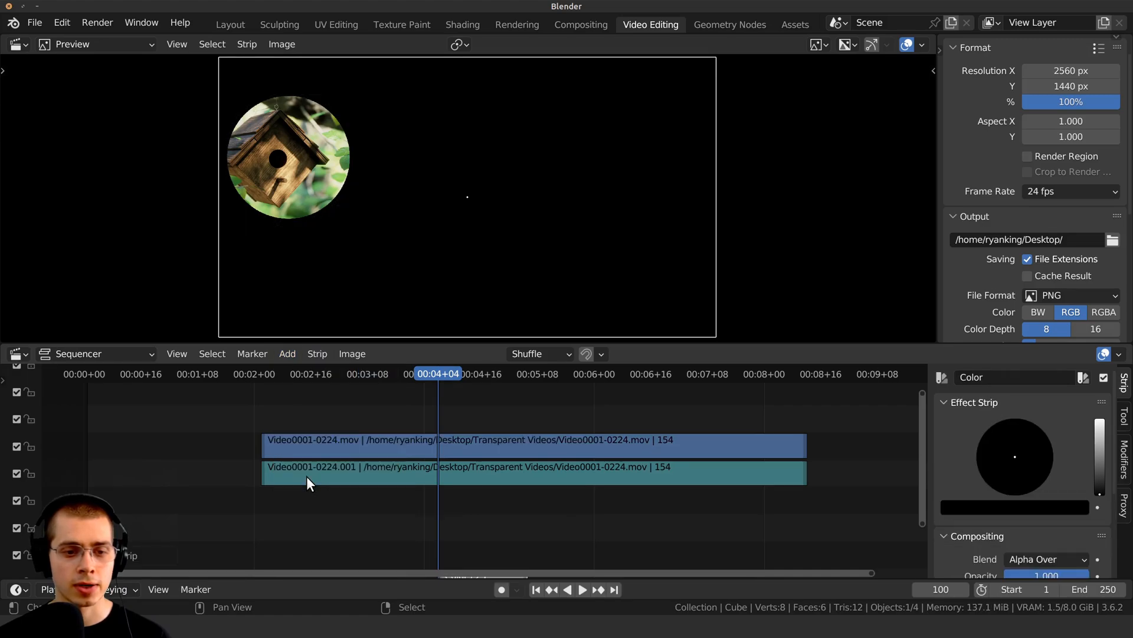